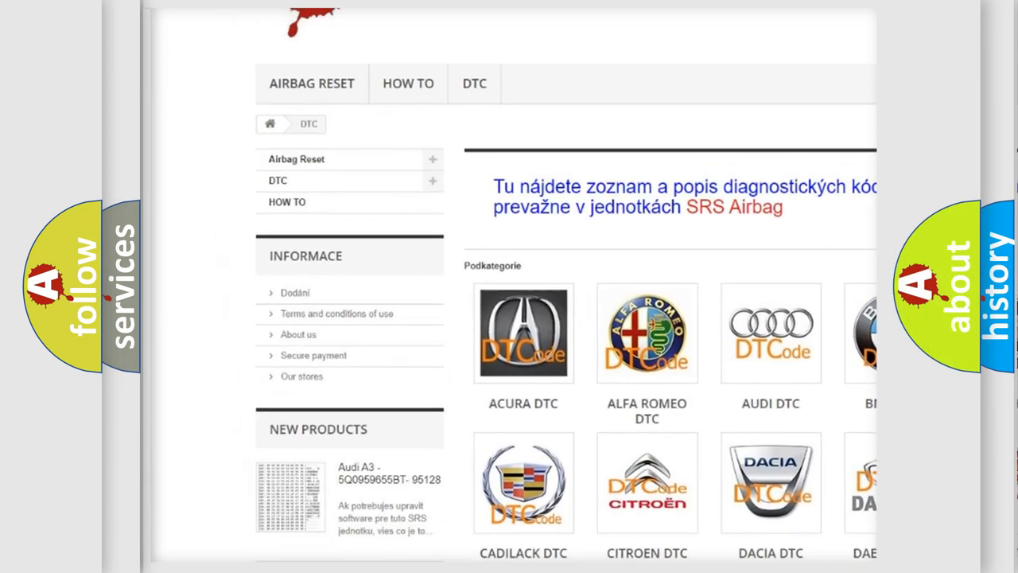
{"action": "scroll", "scroll_direction": "down", "scroll_amount": 3}
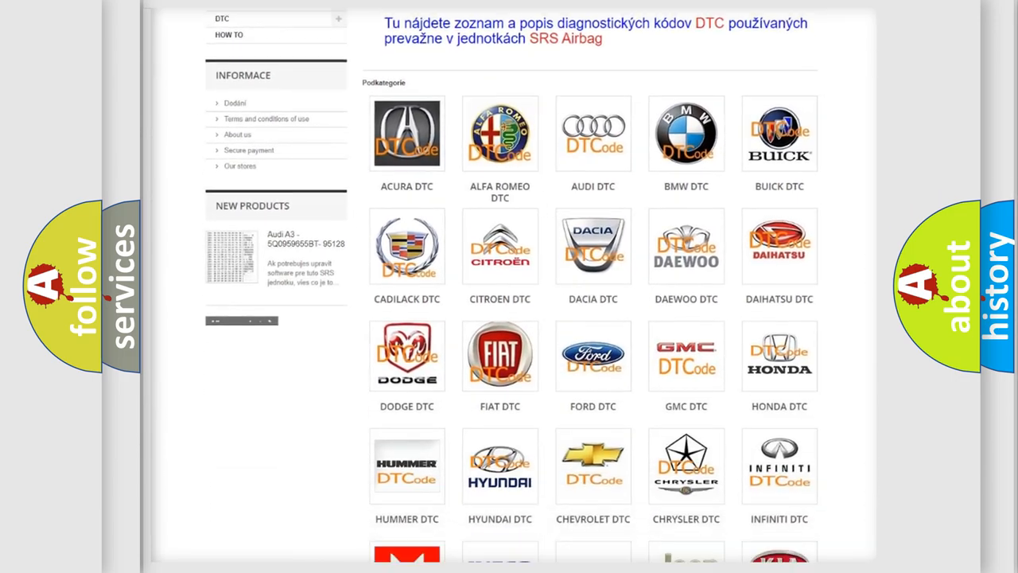
{"action": "scroll", "scroll_direction": "down", "scroll_amount": 3}
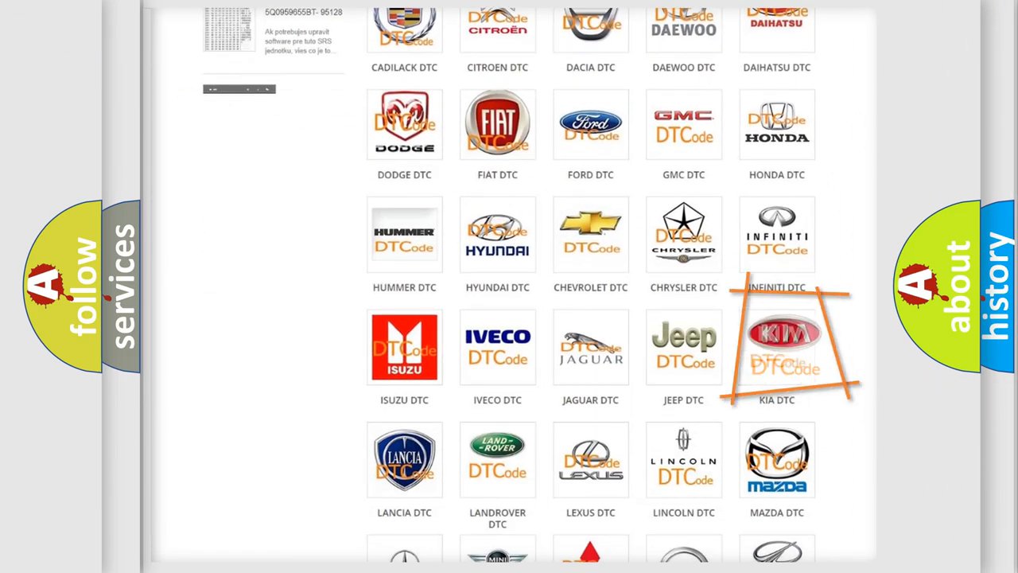